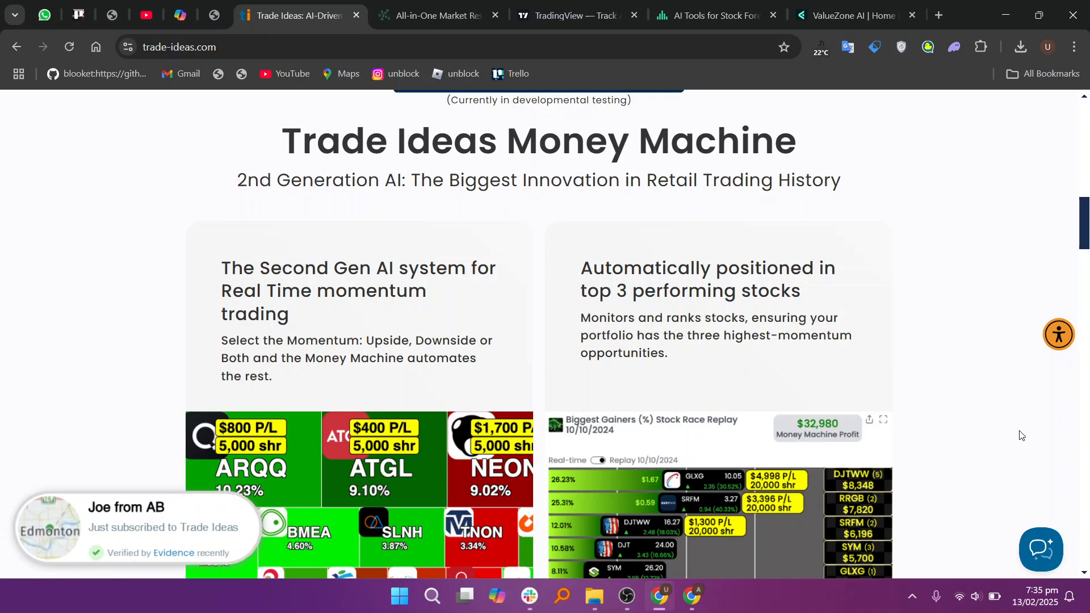
Scroll through Trade Ideas' Money Machine, TradeWave, partner and pricing sections, then switch to the TrendSpider site.
{"action": "scroll", "scroll_direction": "down", "scroll_amount": 3}
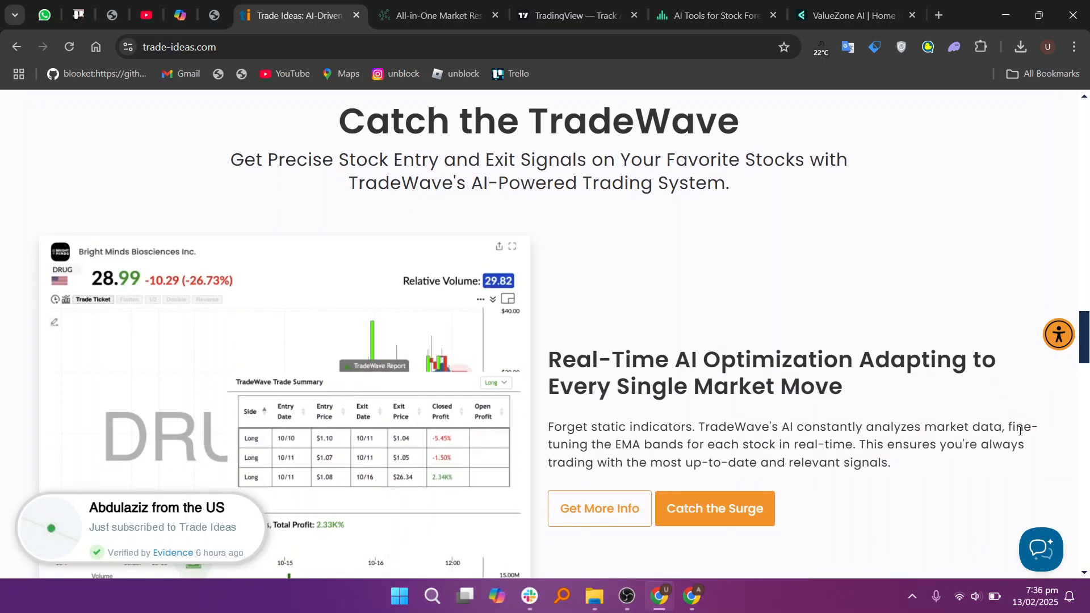
{"action": "scroll", "scroll_direction": "down", "scroll_amount": 3}
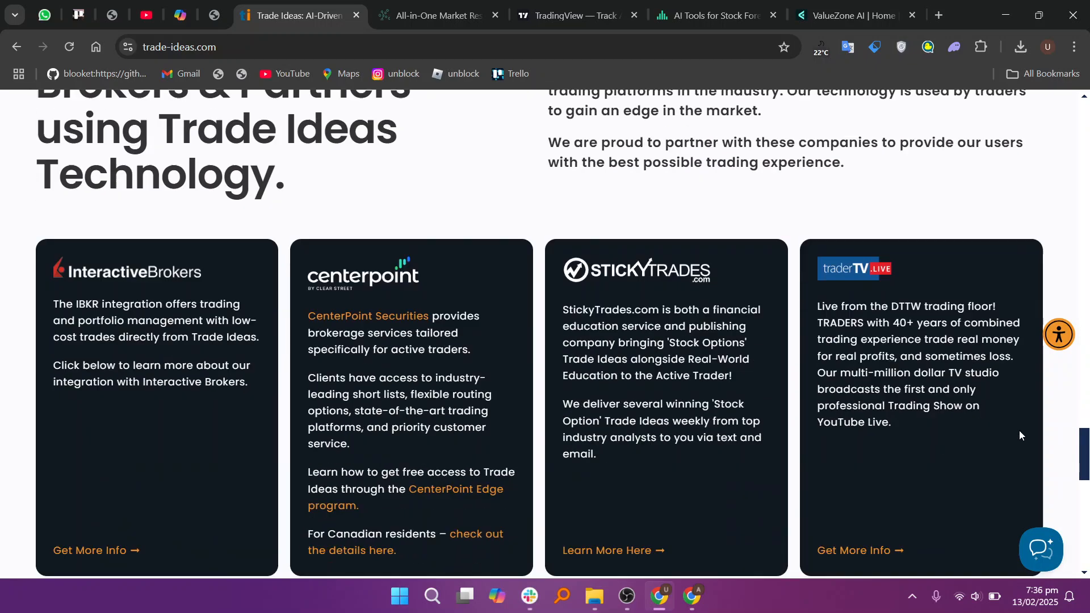
{"action": "scroll", "scroll_direction": "down", "scroll_amount": 3}
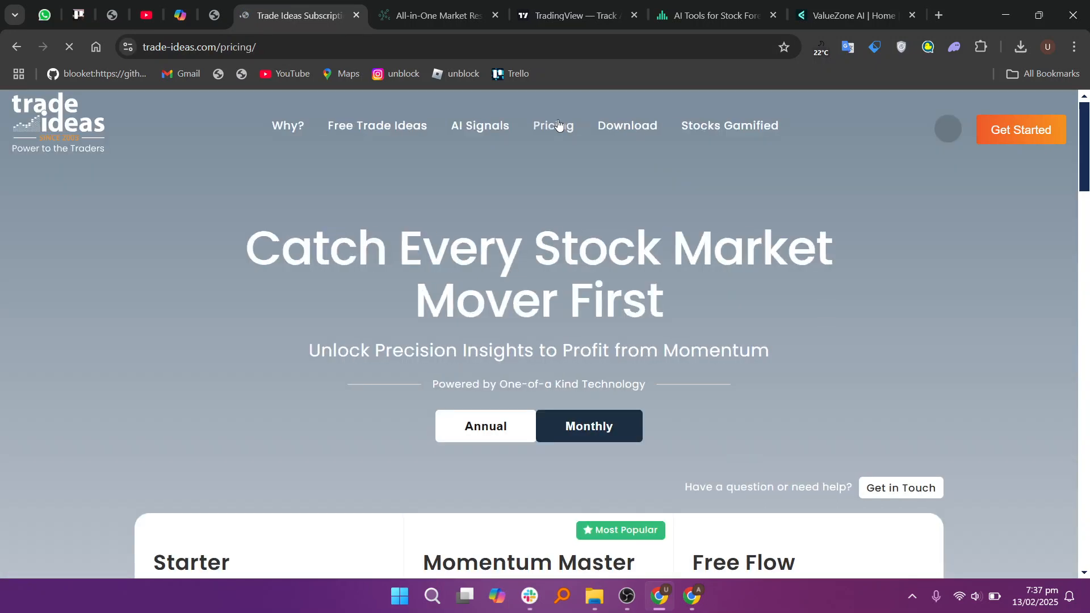
{"action": "left_click", "coordinate": [435, 15]}
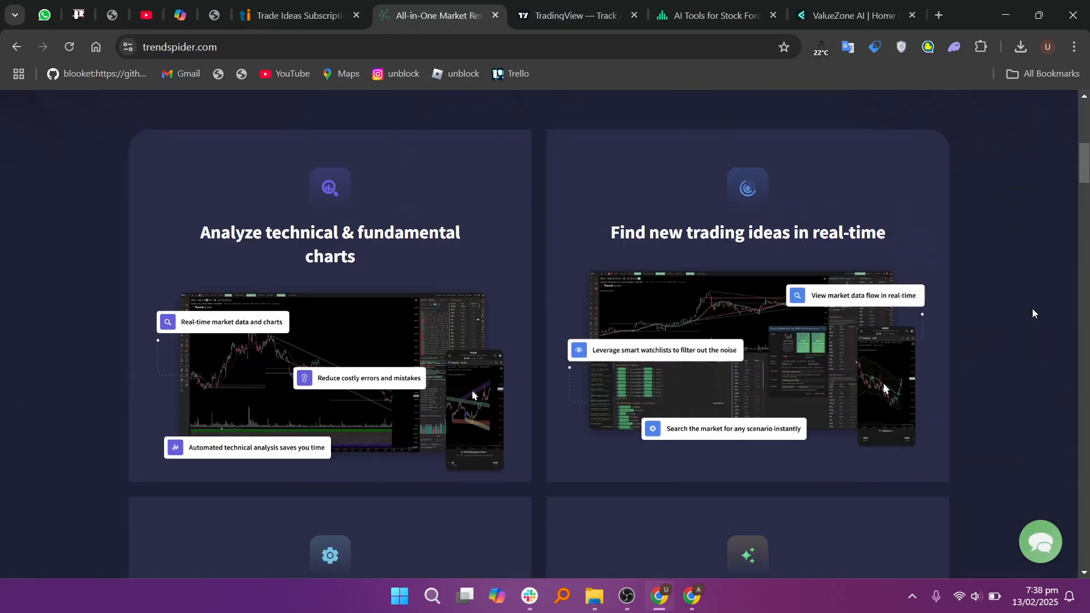
Scroll the TrendSpider homepage through the feature cards down to 'Available on all your devices'.
{"action": "scroll", "scroll_direction": "down", "scroll_amount": 3}
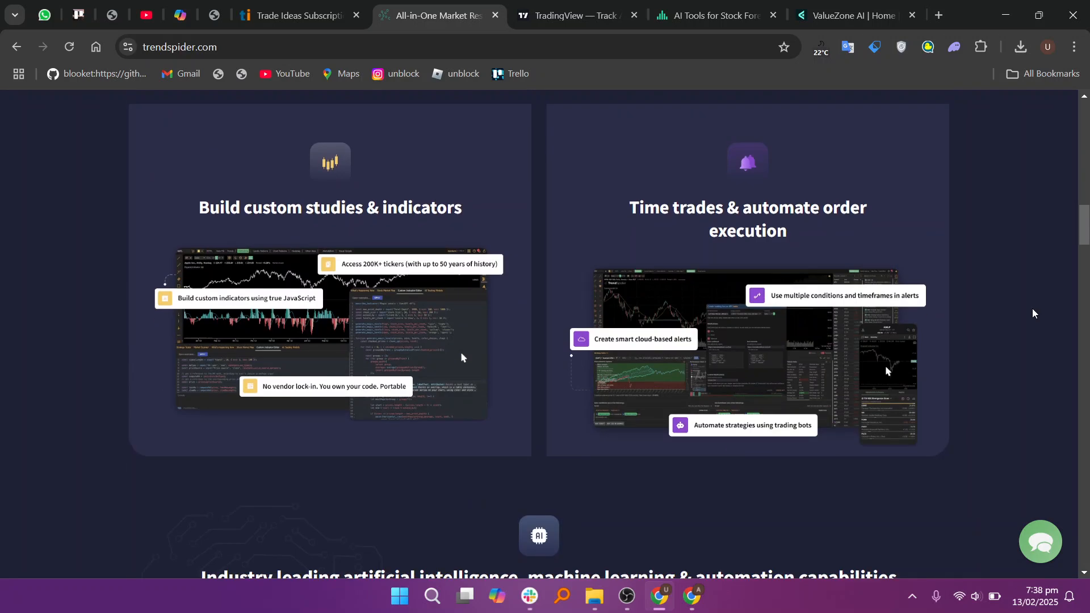
{"action": "scroll", "scroll_direction": "down", "scroll_amount": 3}
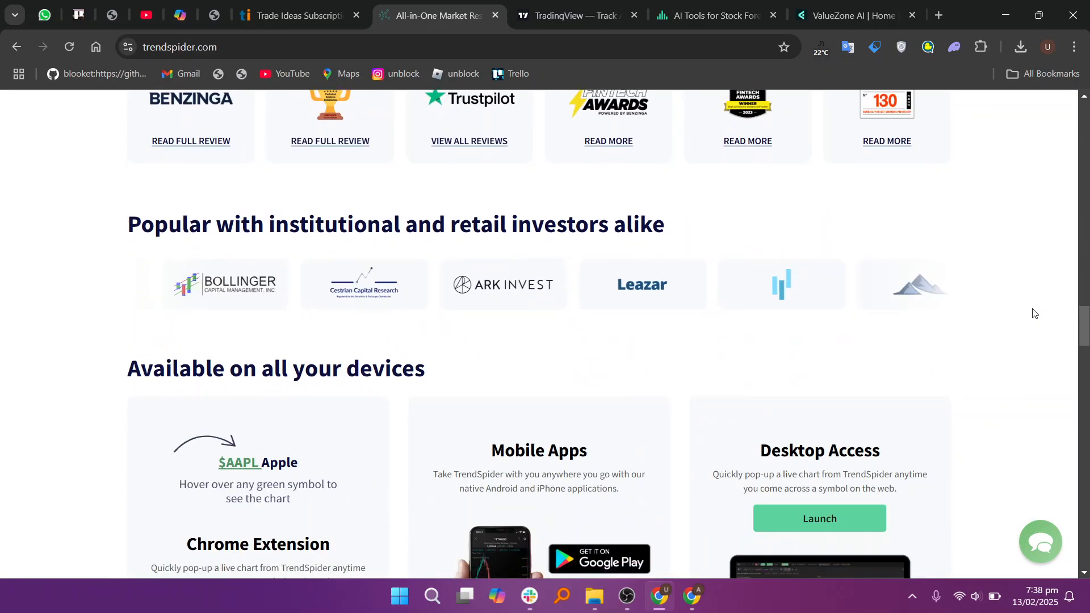
{"action": "scroll", "scroll_direction": "down", "scroll_amount": 3}
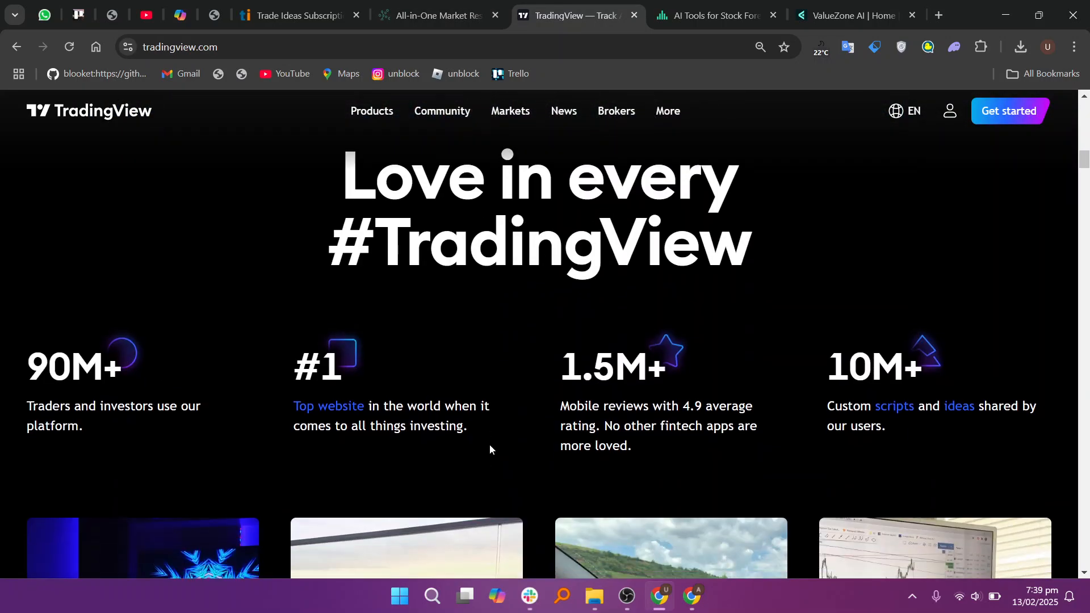
Scroll TradingView past its stats, Editors' picks and Trade ideas, then switch to the Tickeron site.
{"action": "scroll", "scroll_direction": "down", "scroll_amount": 3}
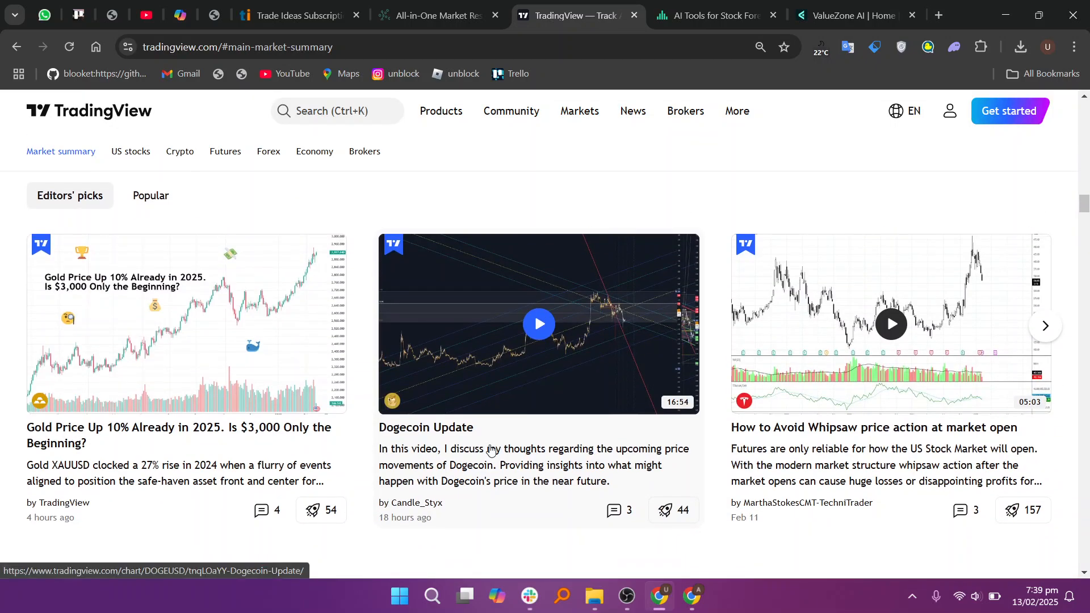
{"action": "scroll", "scroll_direction": "down", "scroll_amount": 3}
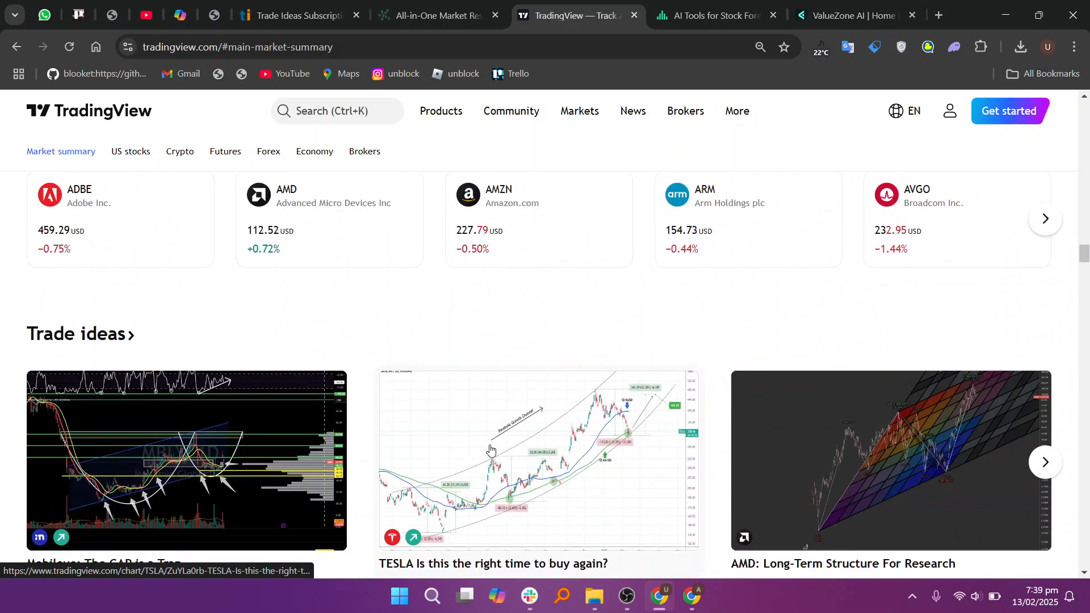
{"action": "left_click", "coordinate": [130, 151]}
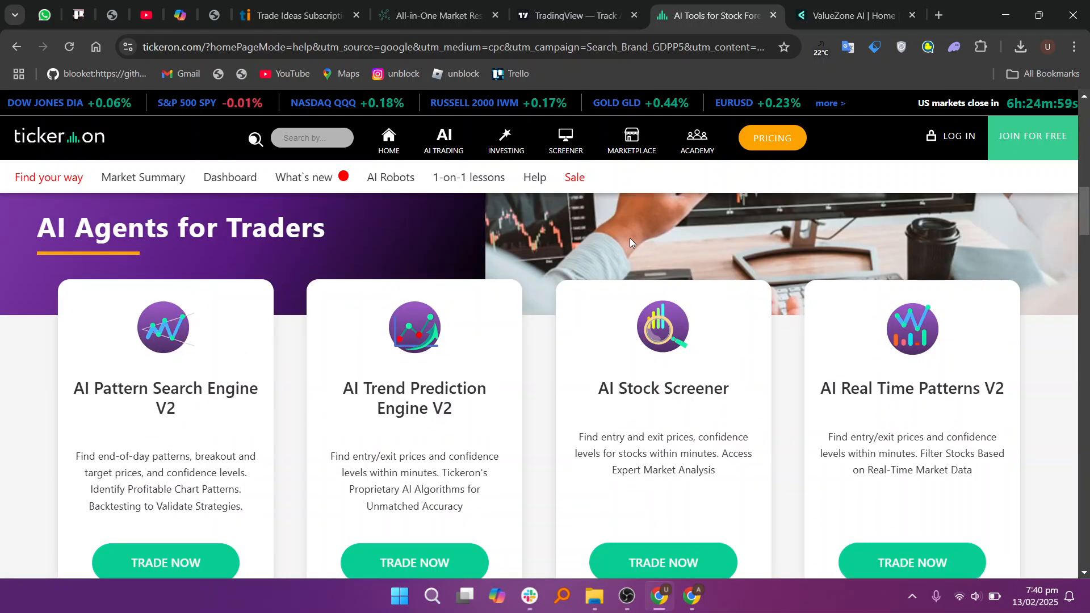
Scroll the Tickeron homepage down to the 'AI Agents for Traders' cards.
{"action": "scroll", "scroll_direction": "down", "scroll_amount": 3}
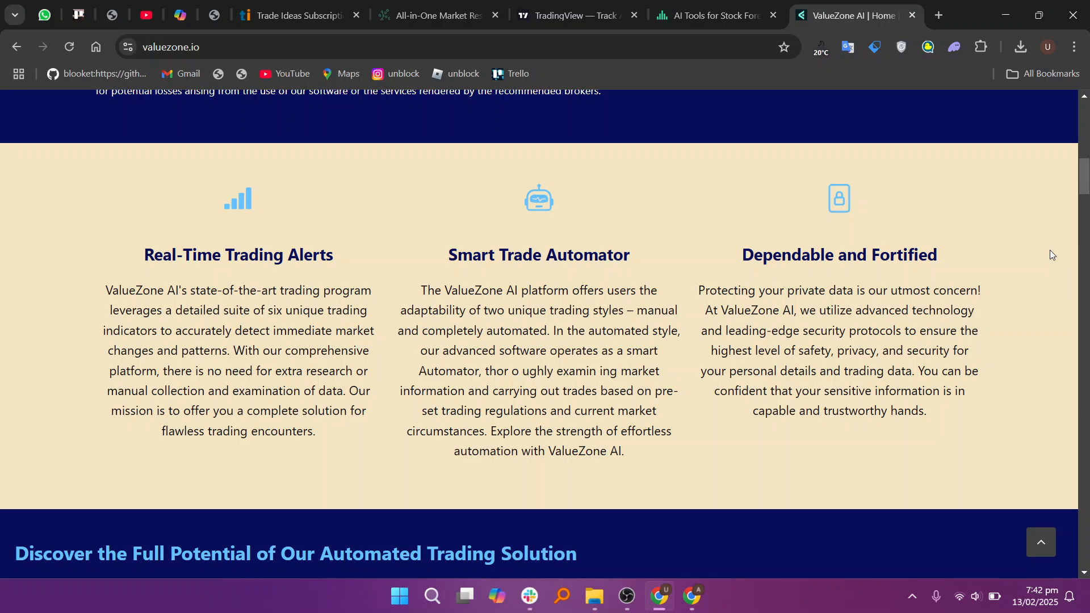
Scroll valuezone.io through its trading features, How It Works steps and ValueZone AI App overview.
{"action": "scroll", "scroll_direction": "down", "scroll_amount": 3}
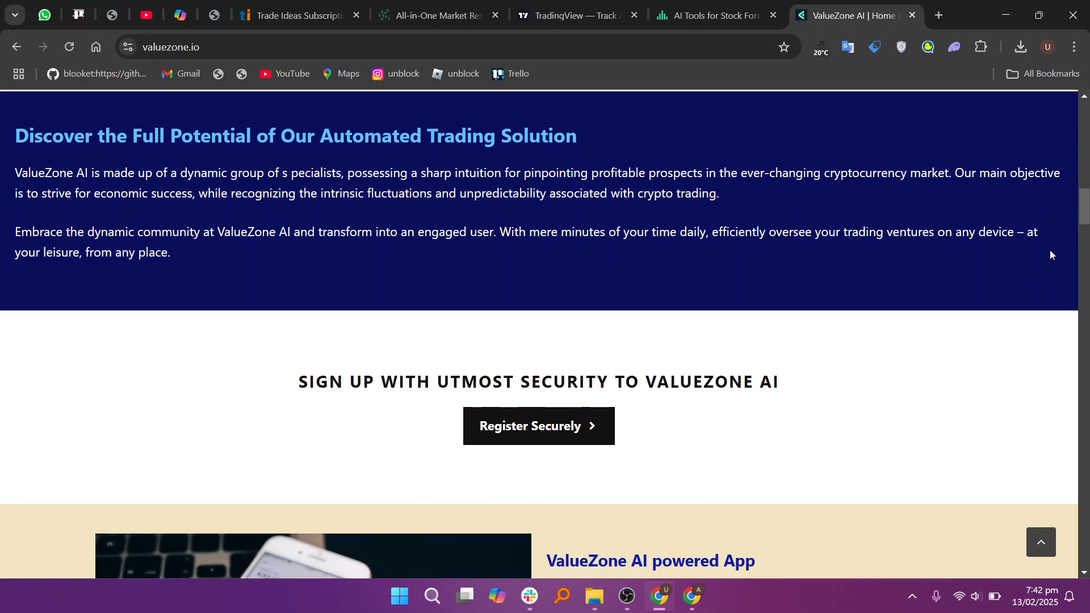
{"action": "scroll", "scroll_direction": "down", "scroll_amount": 3}
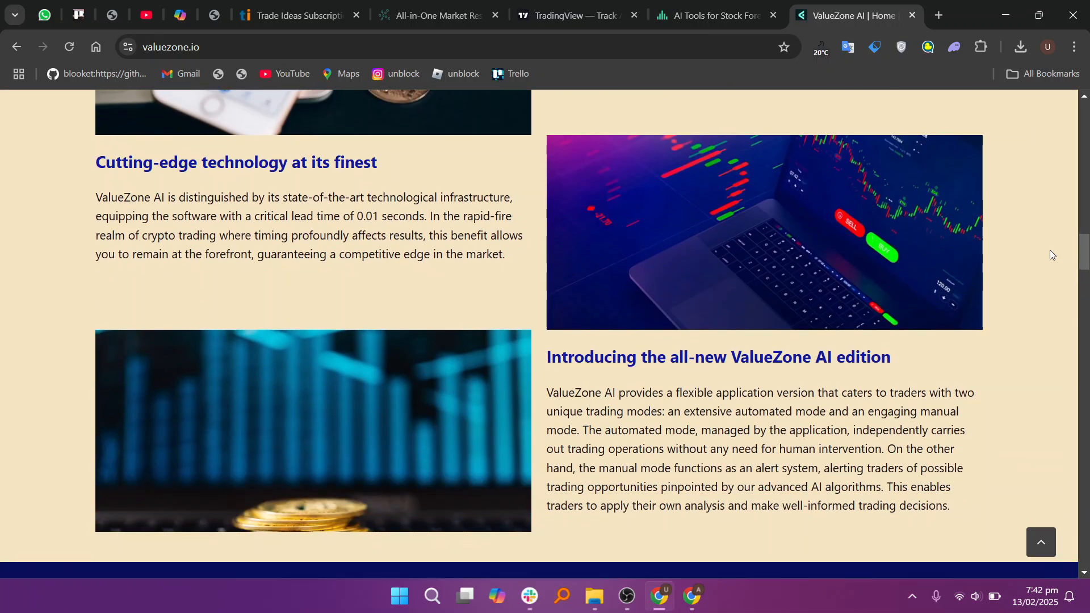
{"action": "scroll", "scroll_direction": "down", "scroll_amount": 3}
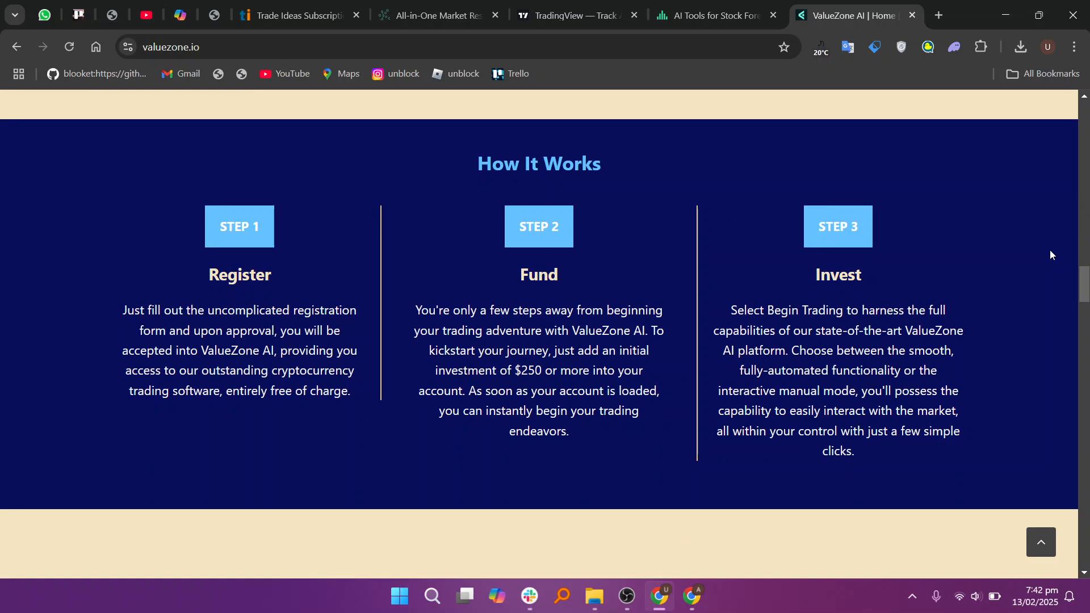
{"action": "scroll", "scroll_direction": "down", "scroll_amount": 3}
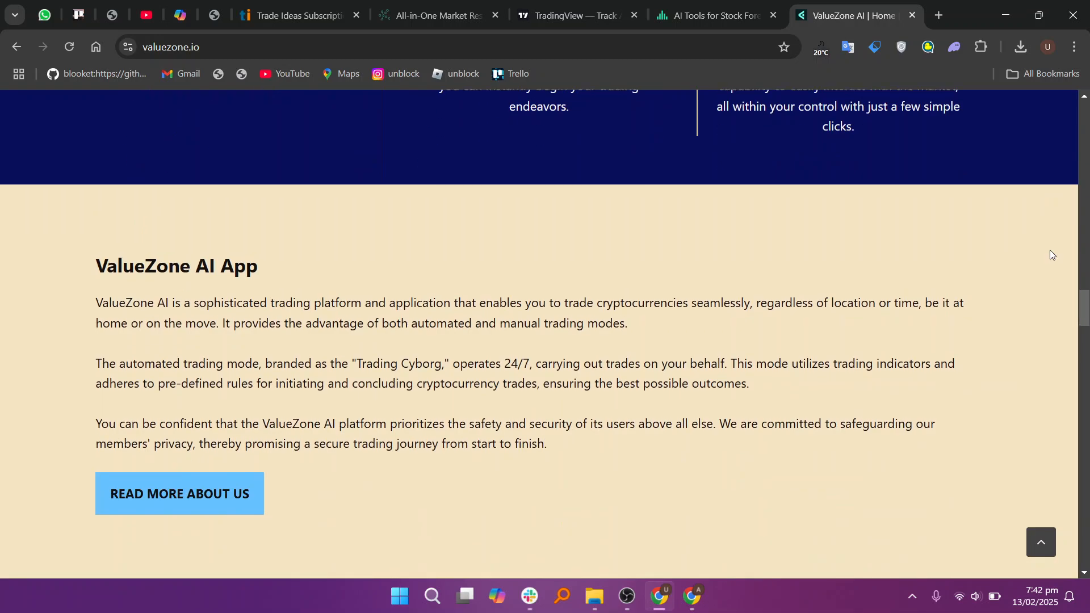